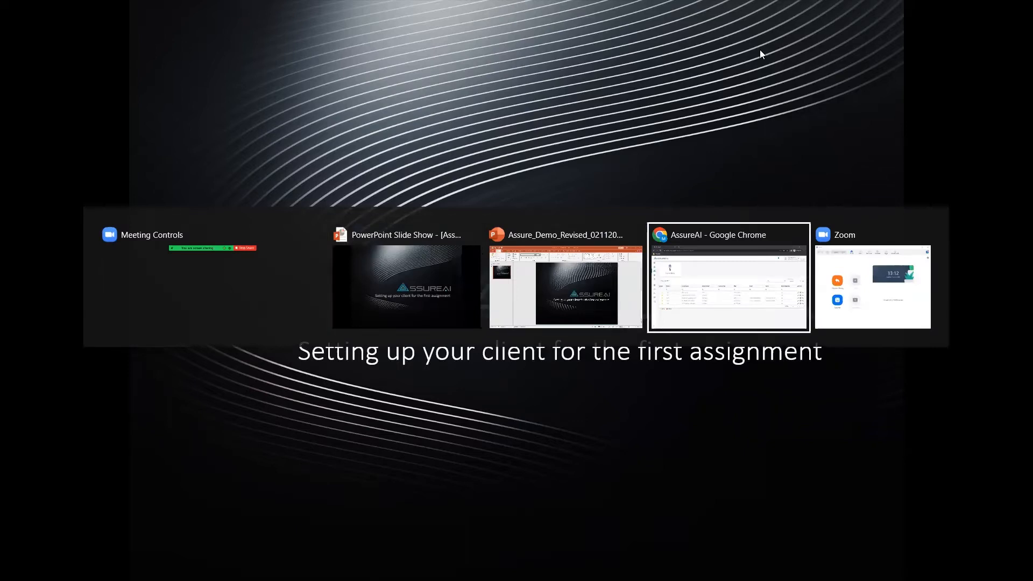
- Switch to the Chrome window showing AssureAI's My Clients list
click(728, 276)
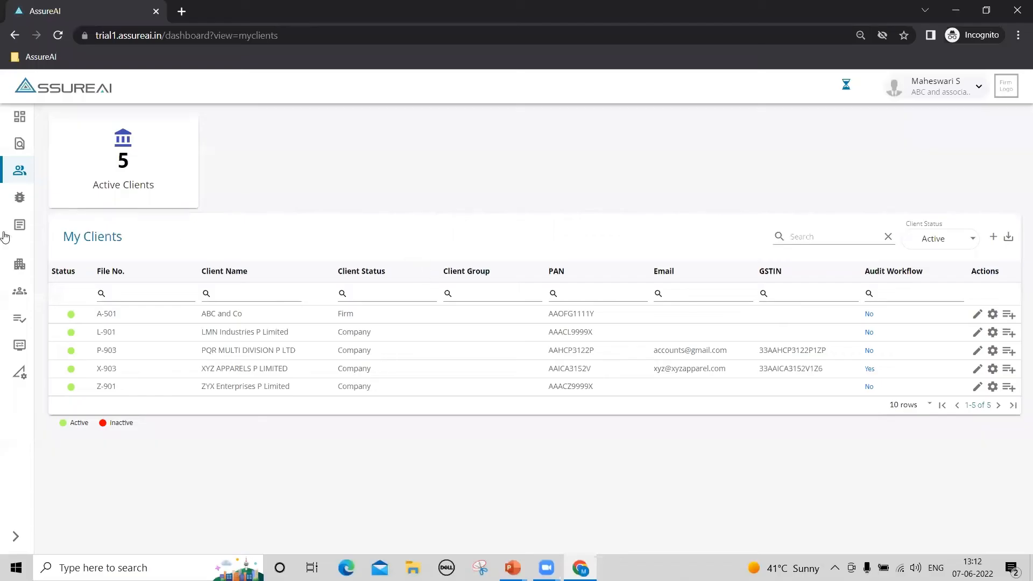
mouse_move(989, 437)
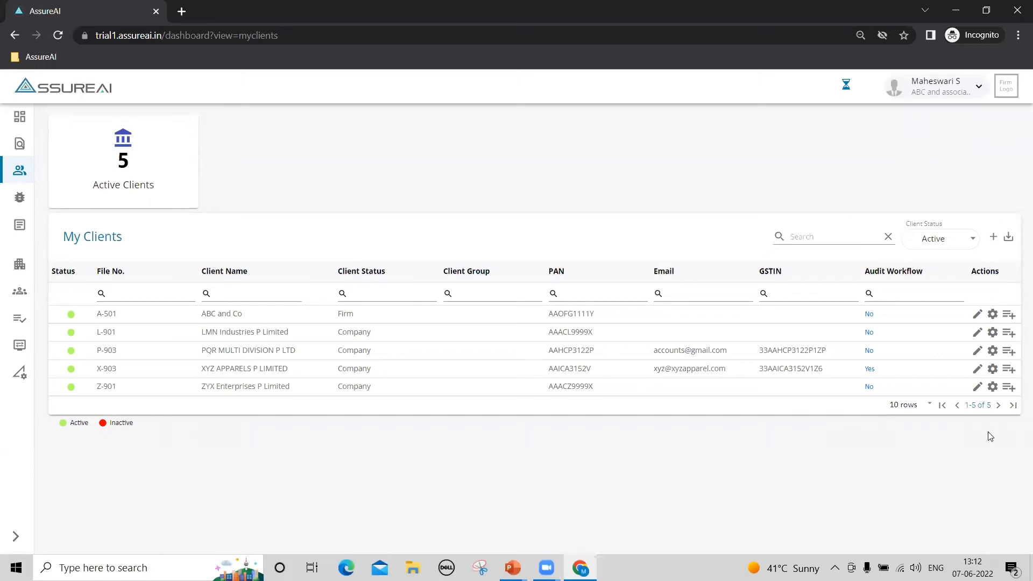
mouse_move(351, 391)
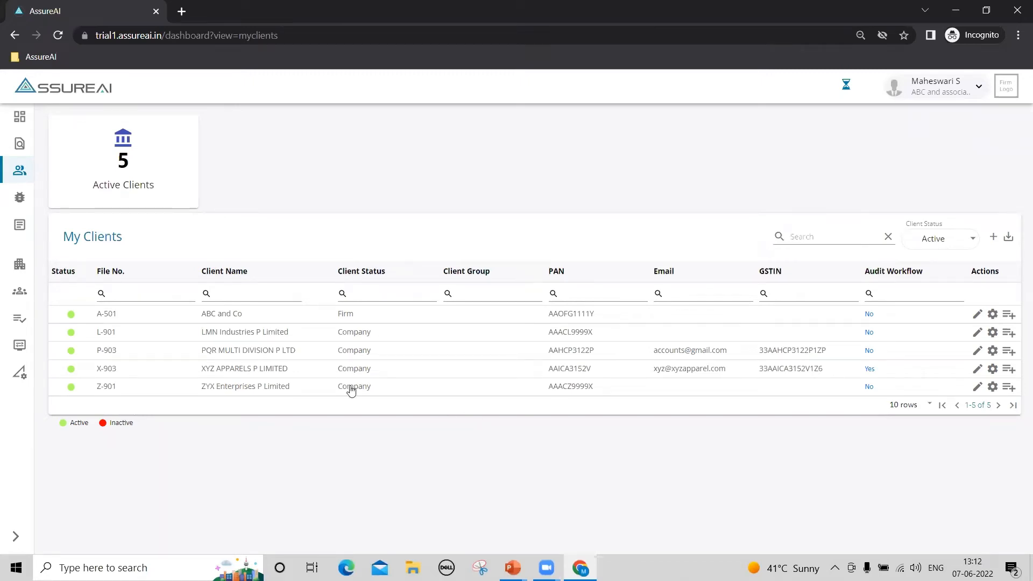
mouse_move(132, 323)
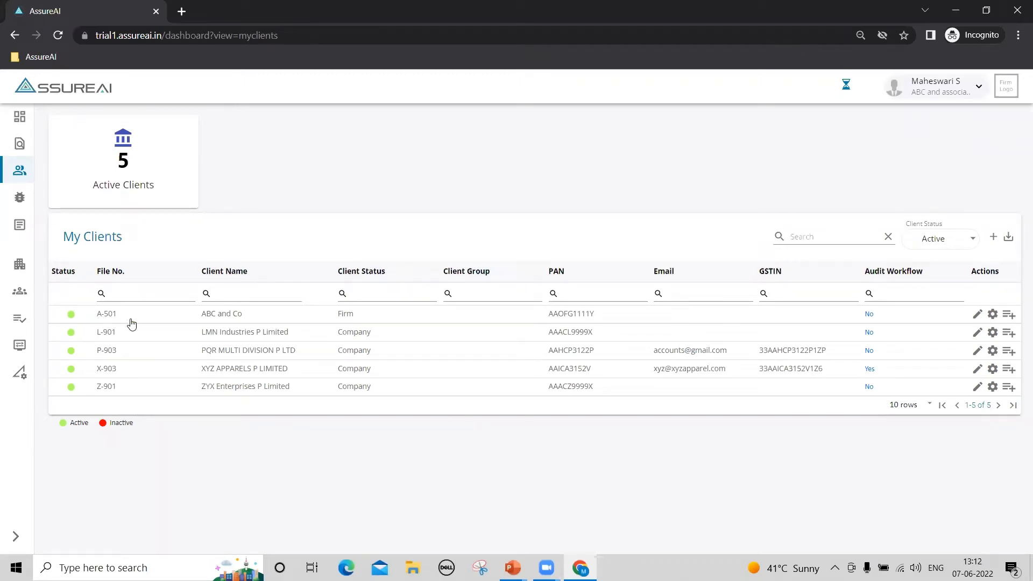
mouse_move(119, 319)
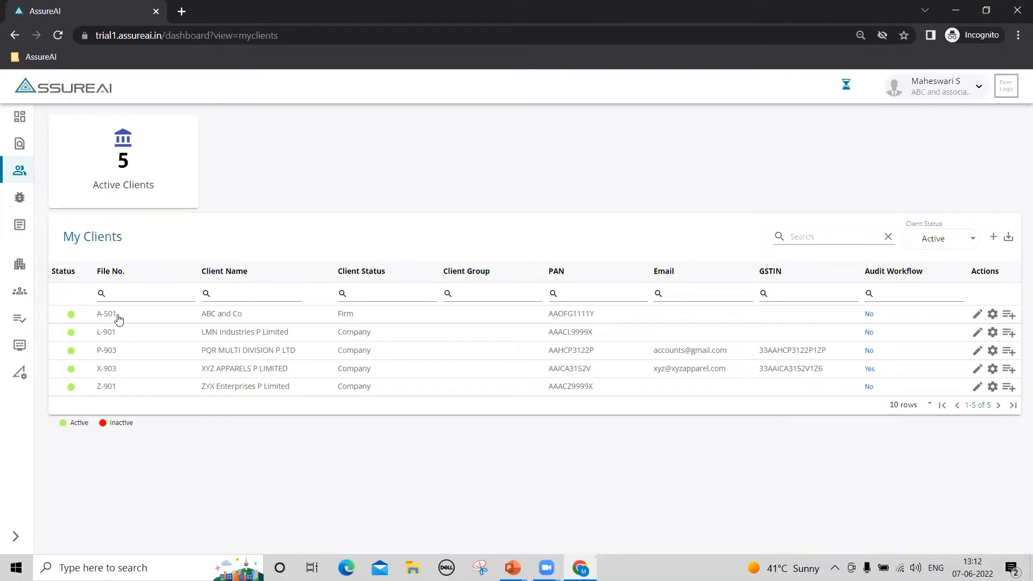
mouse_move(828, 354)
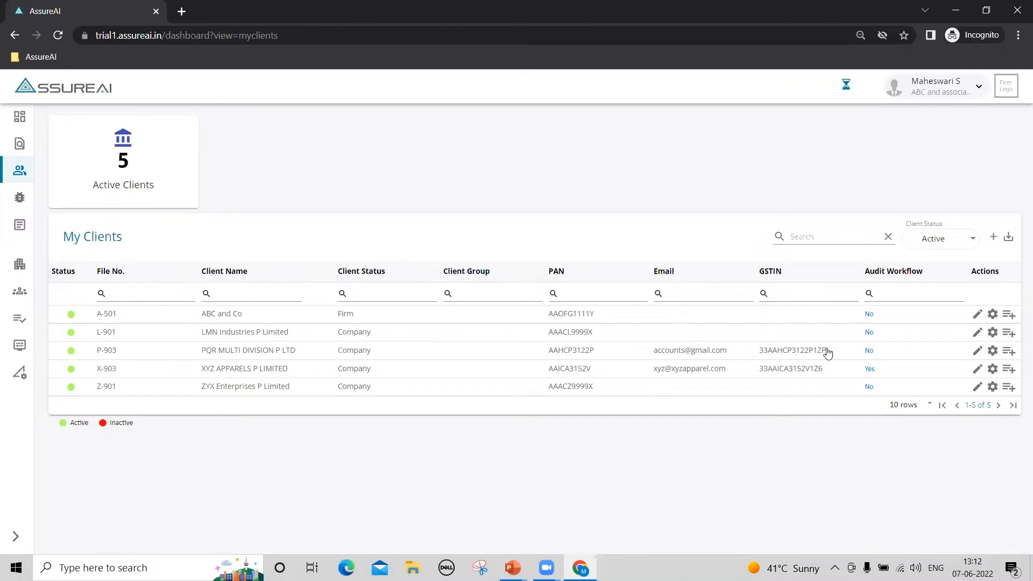
mouse_move(993, 314)
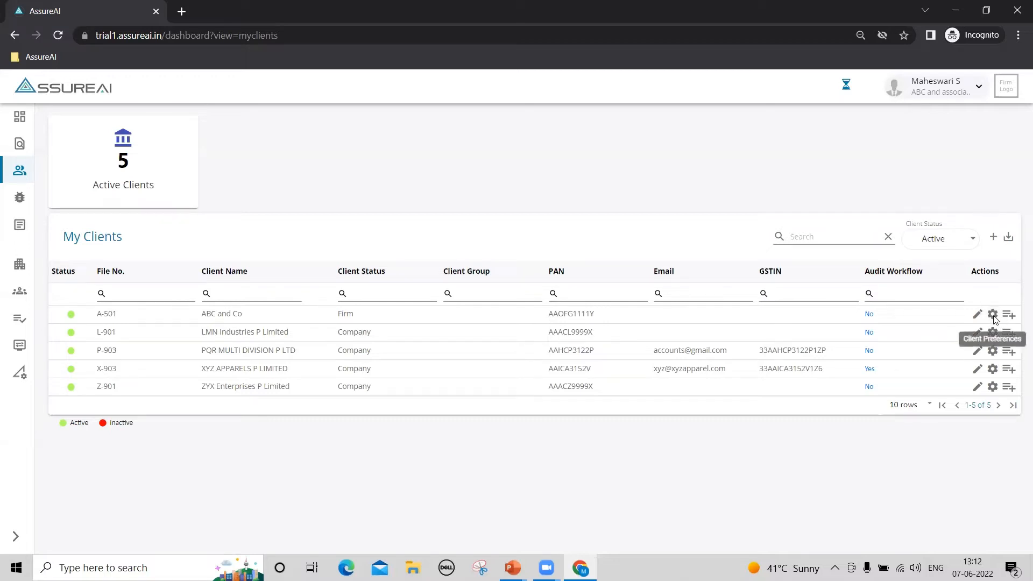
- For client A-501, mark Annual Audit applicable with Annual frequency
click(993, 314)
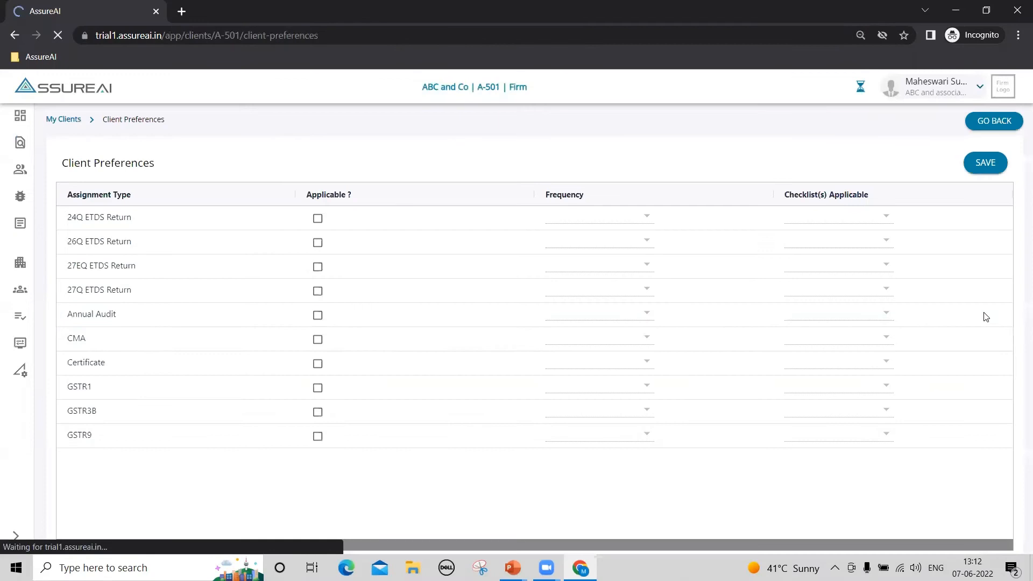
mouse_move(206, 295)
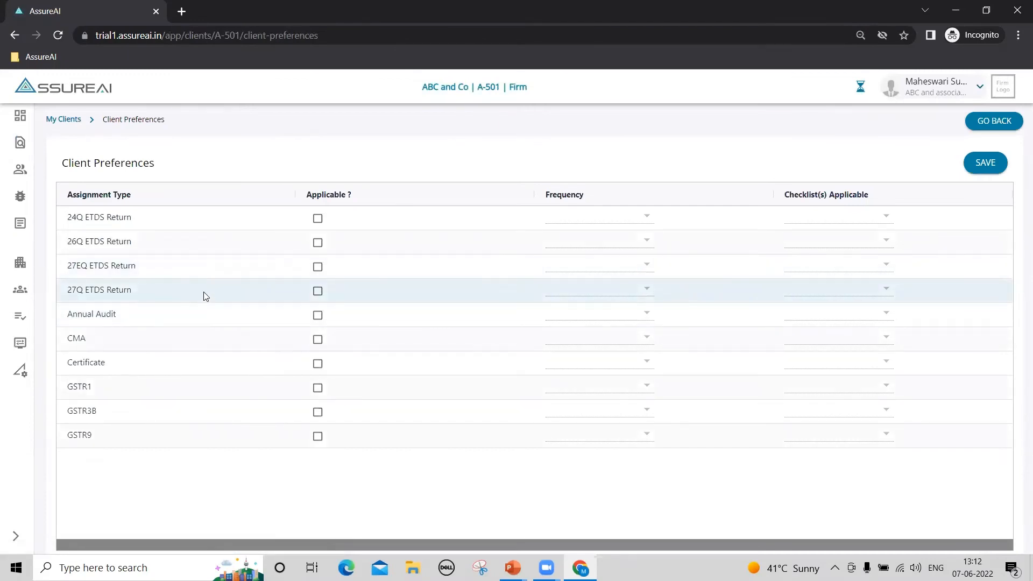
mouse_move(206, 323)
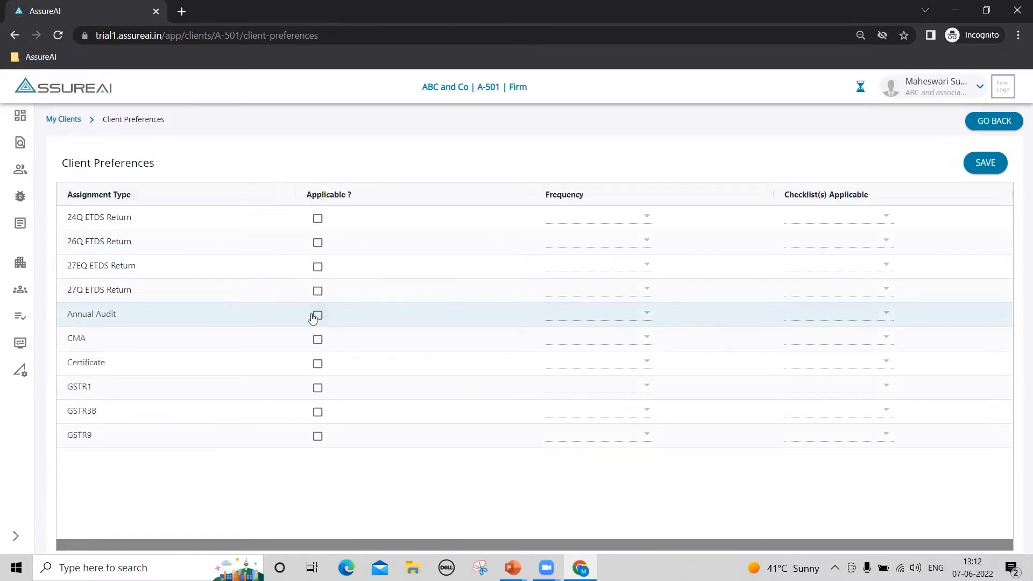
click(318, 314)
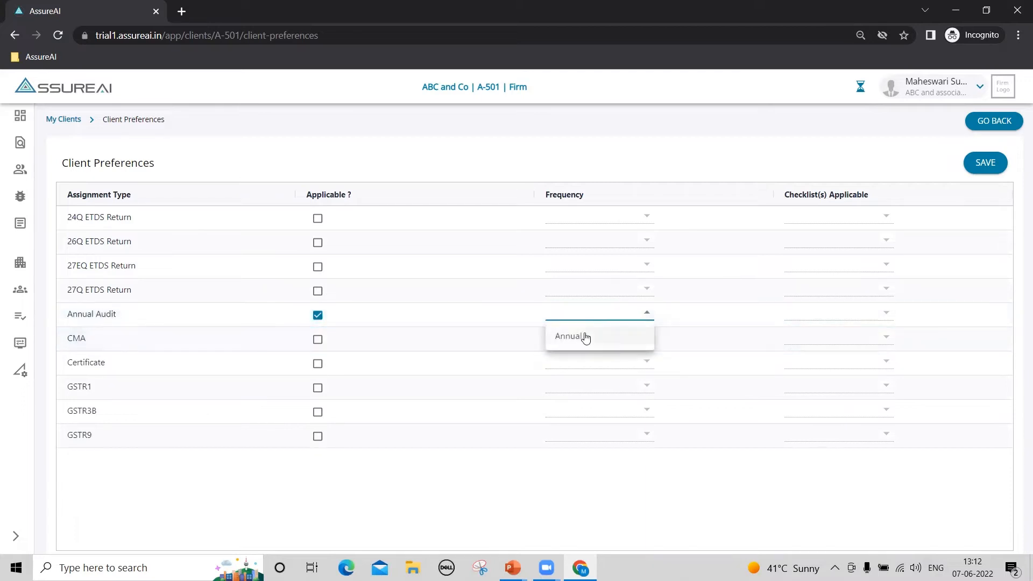
click(570, 336)
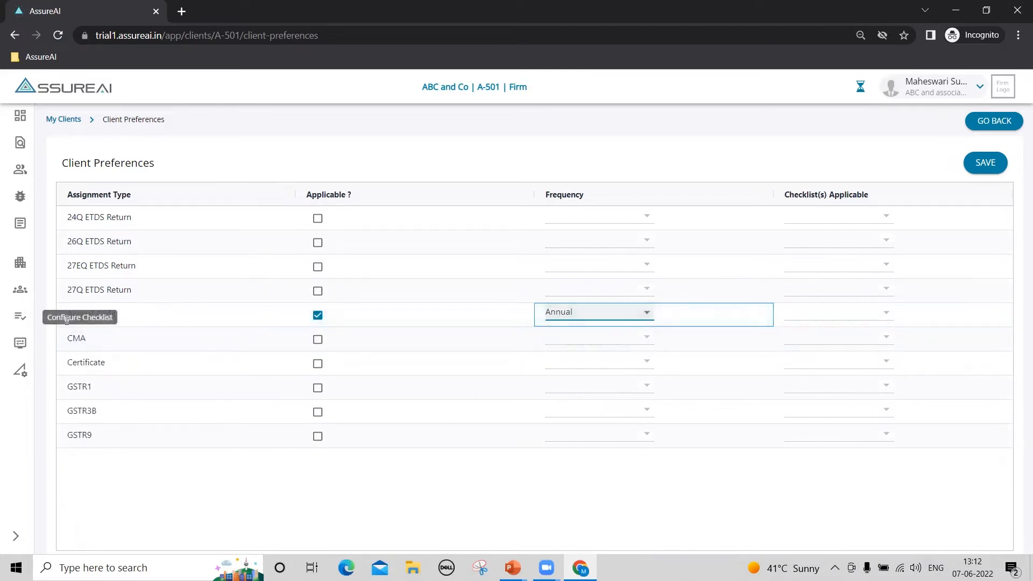
mouse_move(292, 409)
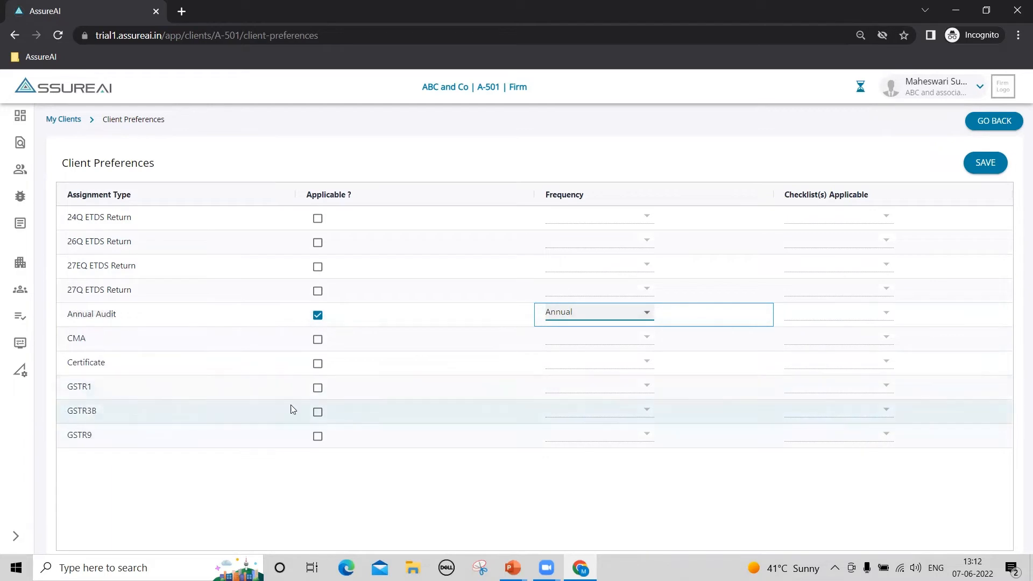
mouse_move(355, 323)
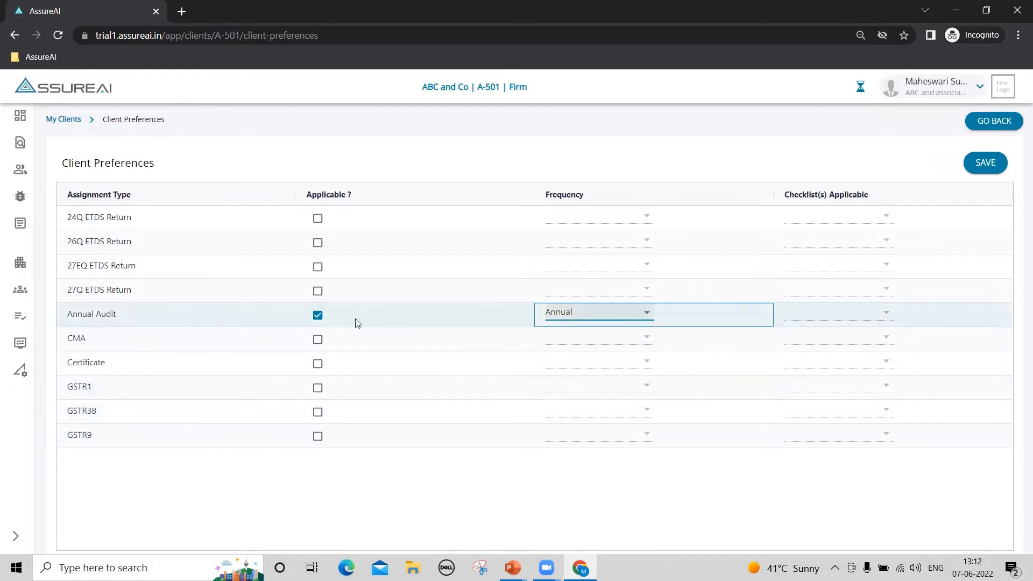
mouse_move(596, 311)
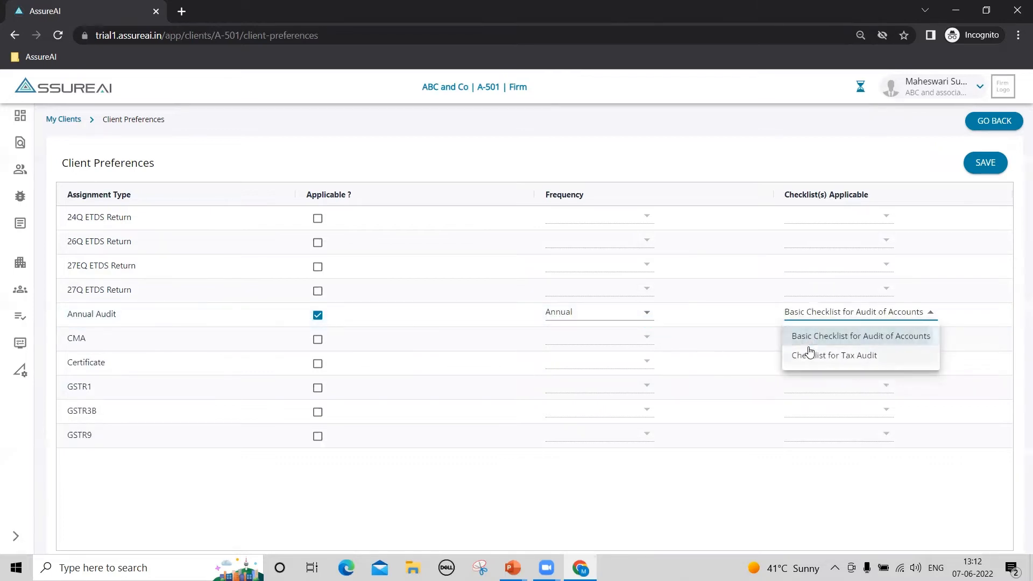
- Add the Checklist for Tax Audit and mark GSTR1 and GSTR3B applicable
click(835, 355)
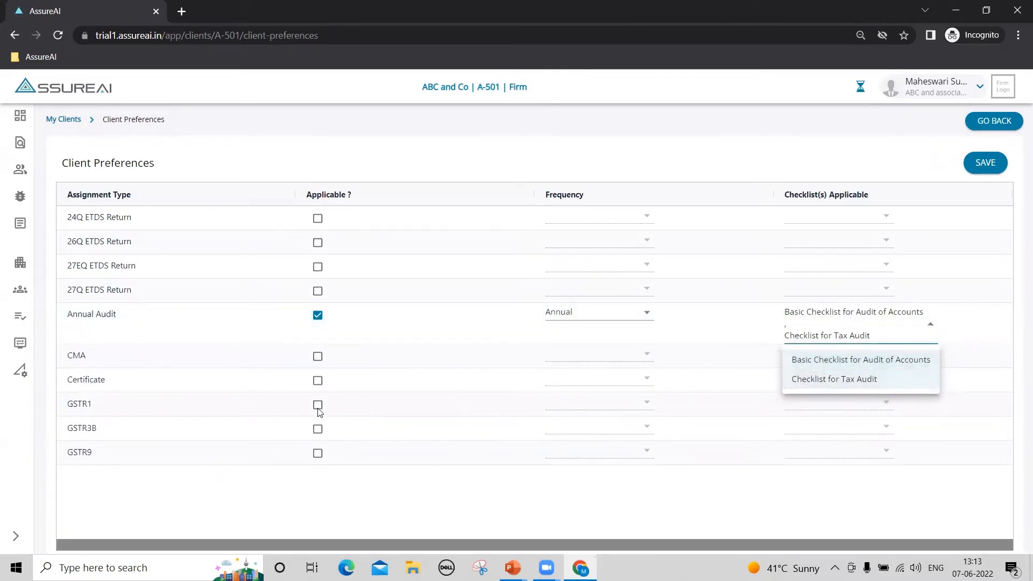
click(317, 405)
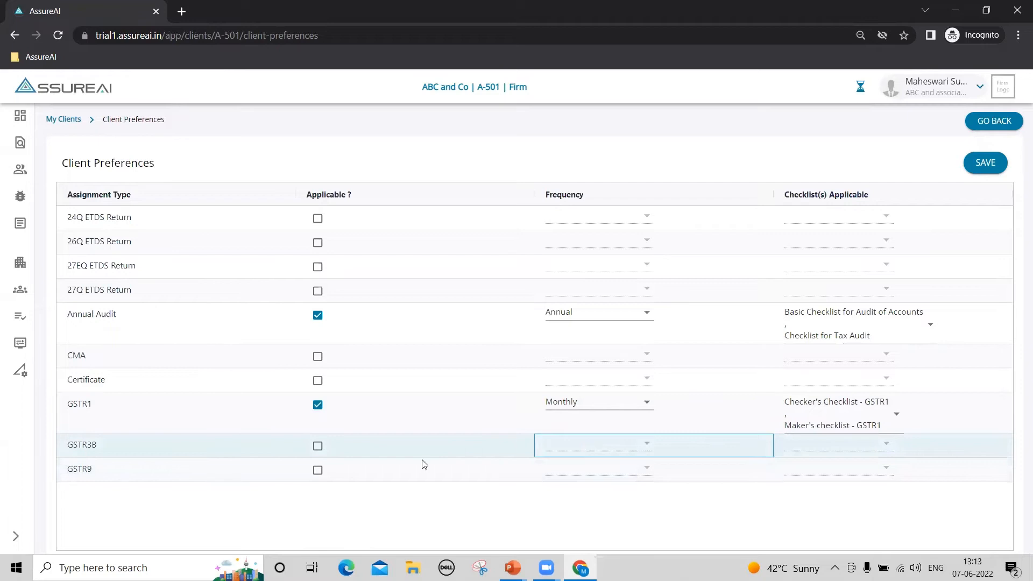
click(317, 446)
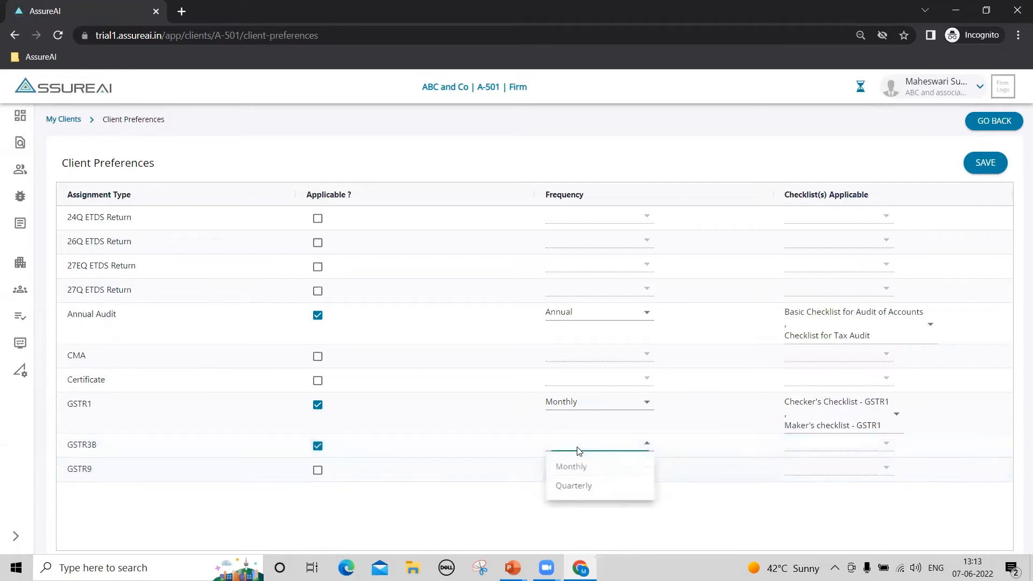
mouse_move(71, 473)
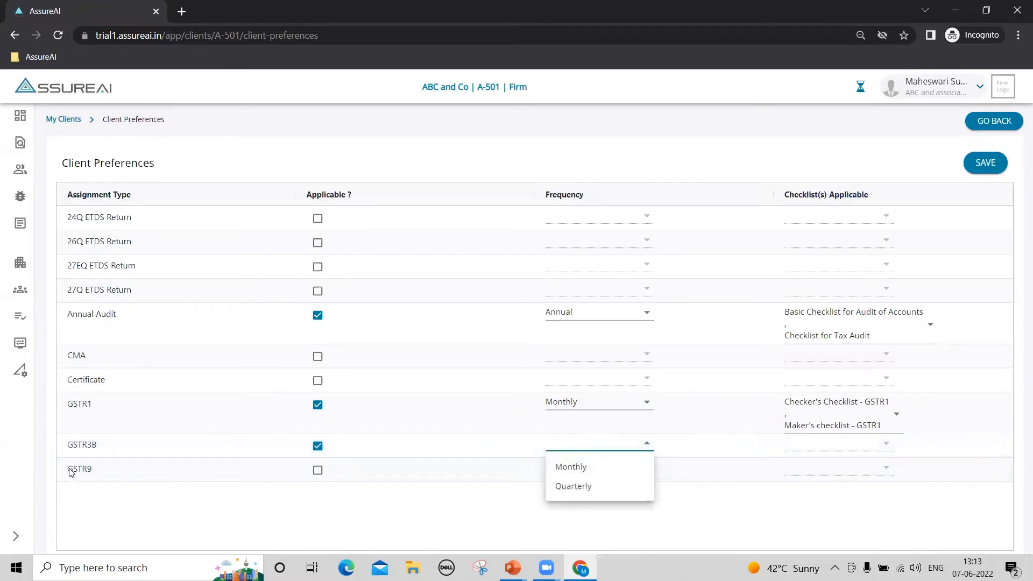
mouse_move(573, 486)
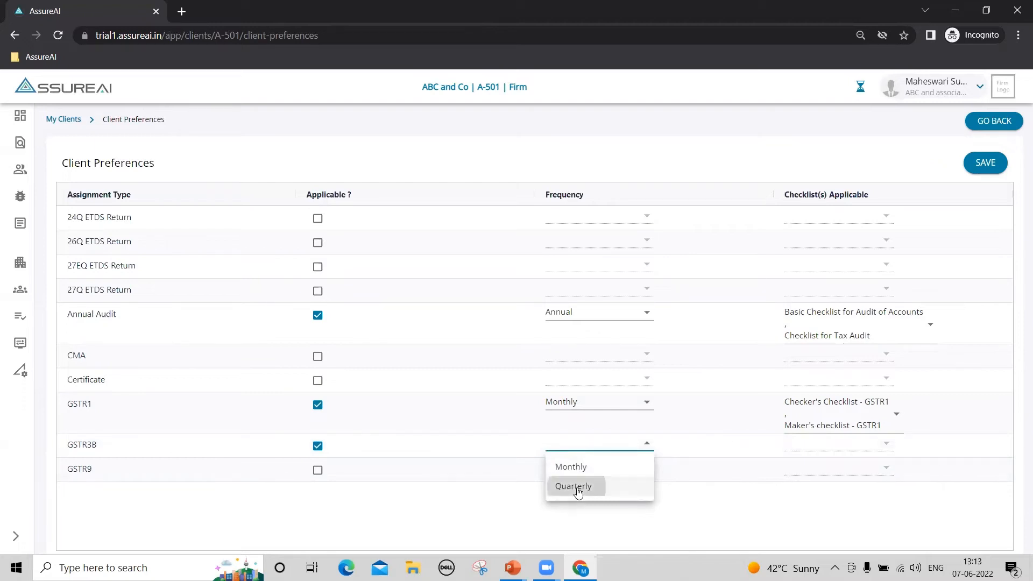
- Assign the Maker's checklist for GSTR3B as its applicable checklist
click(573, 486)
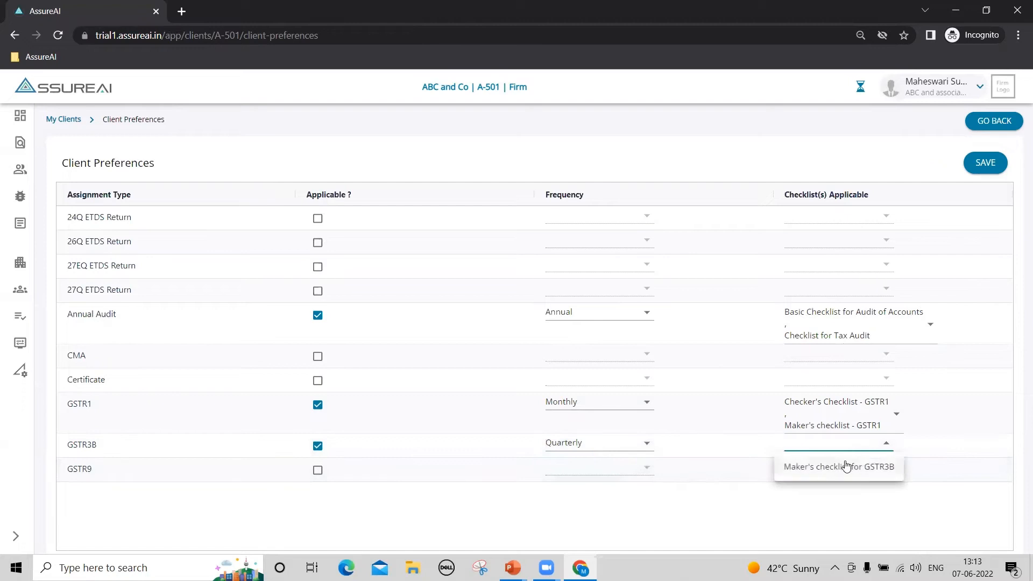
click(838, 467)
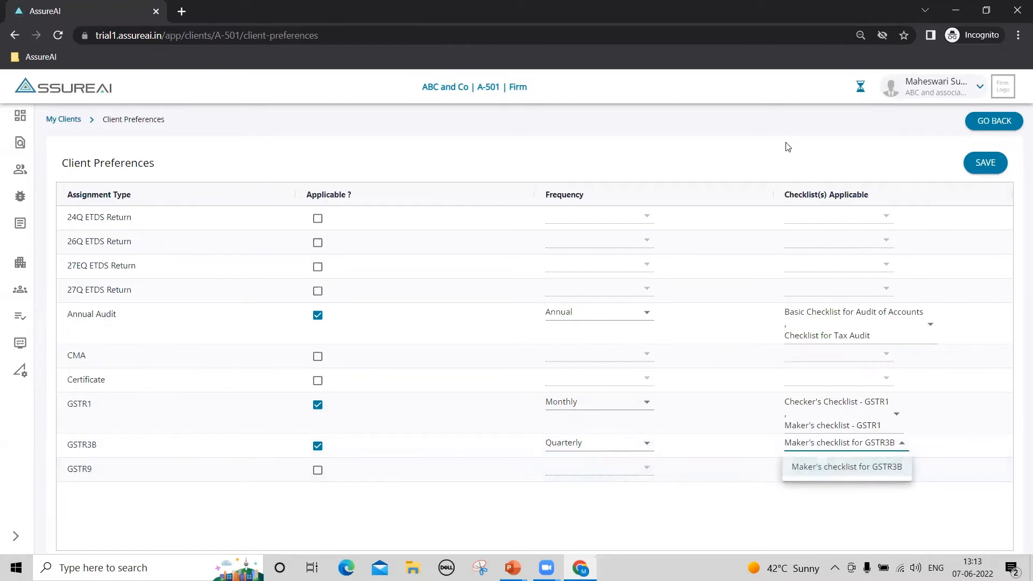
click(985, 163)
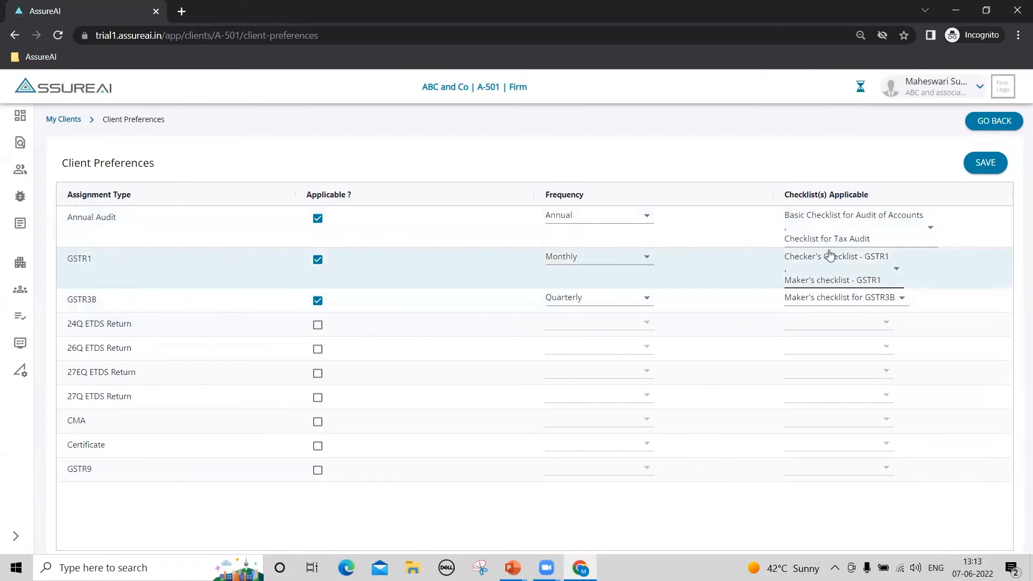
mouse_move(108, 241)
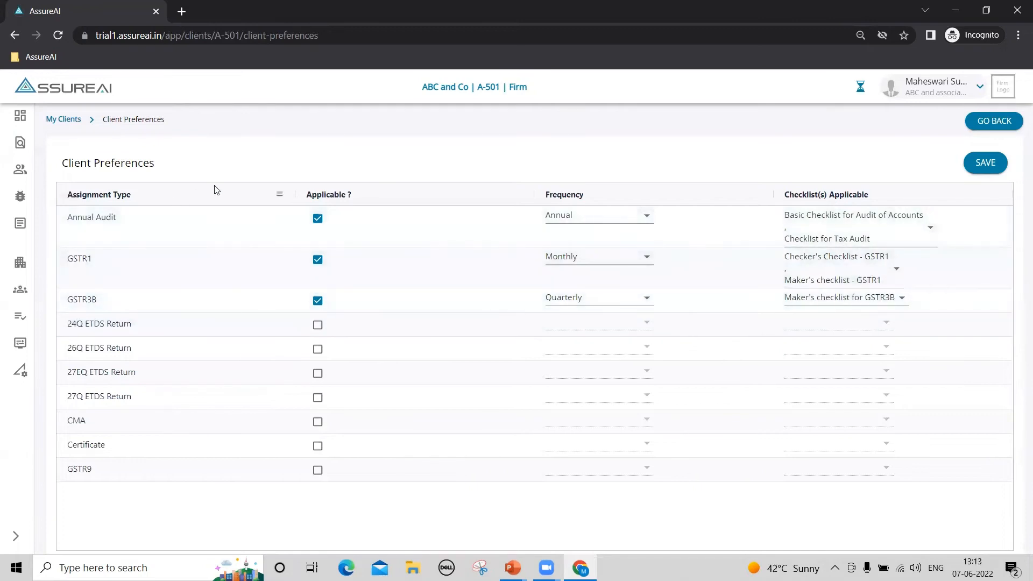
mouse_move(273, 180)
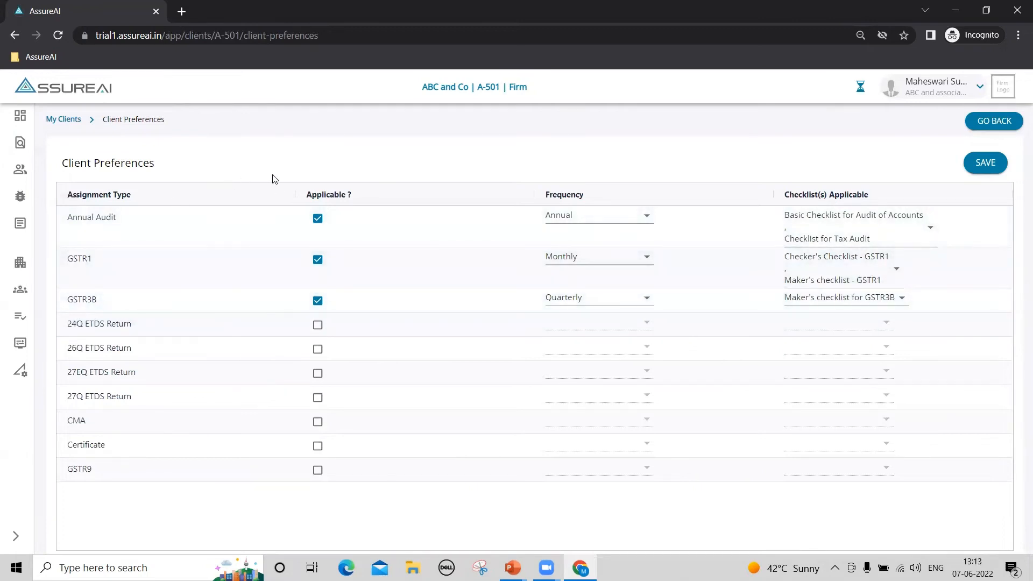
mouse_move(319, 158)
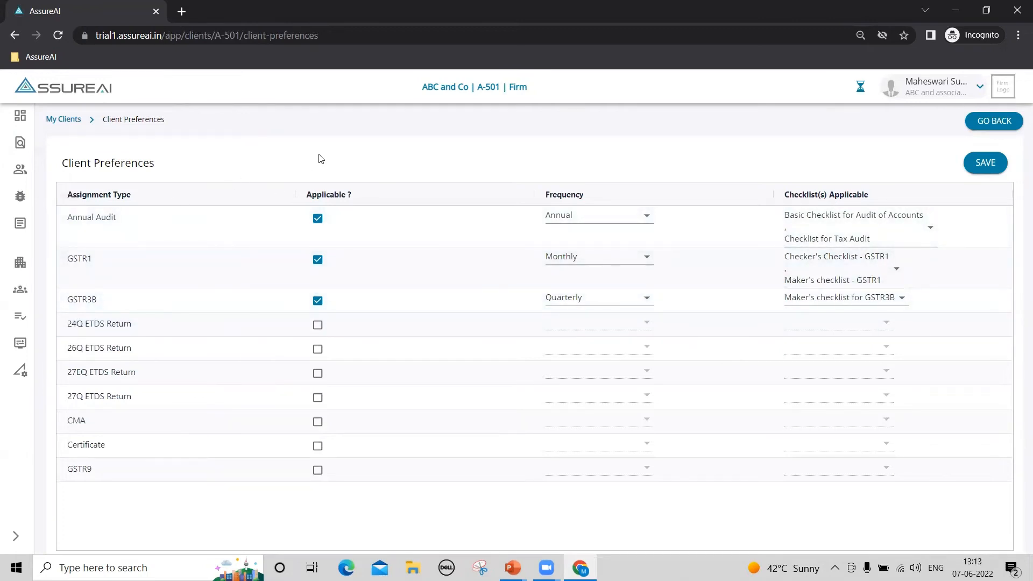
mouse_move(264, 173)
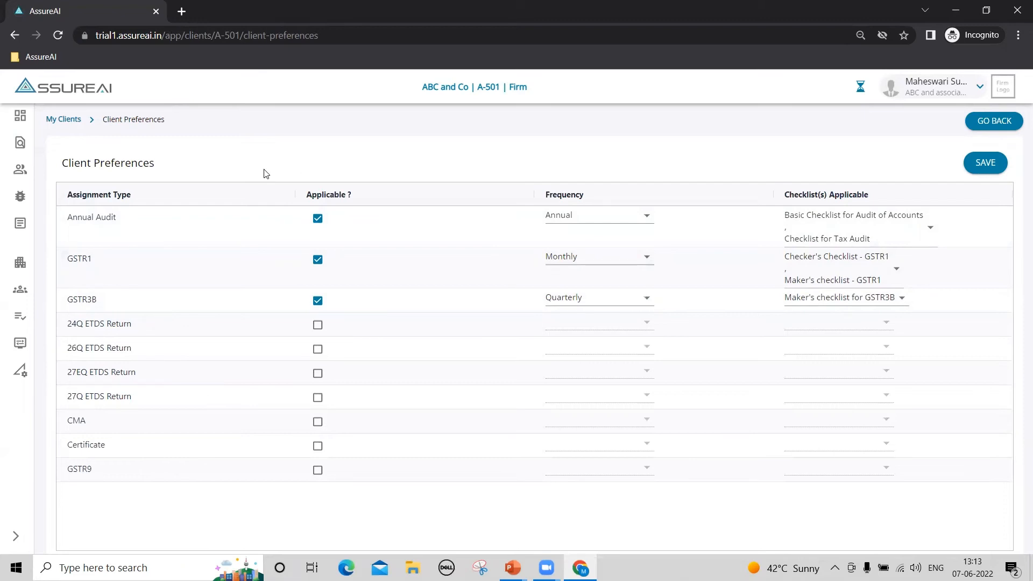
mouse_move(481, 232)
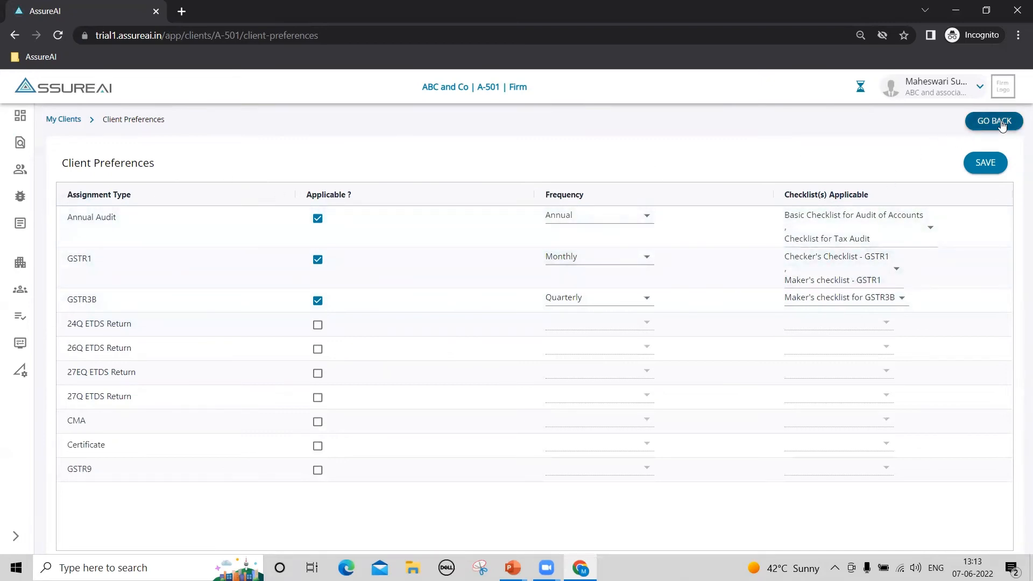
- Go back from A-501's preferences to the My Clients list
click(994, 121)
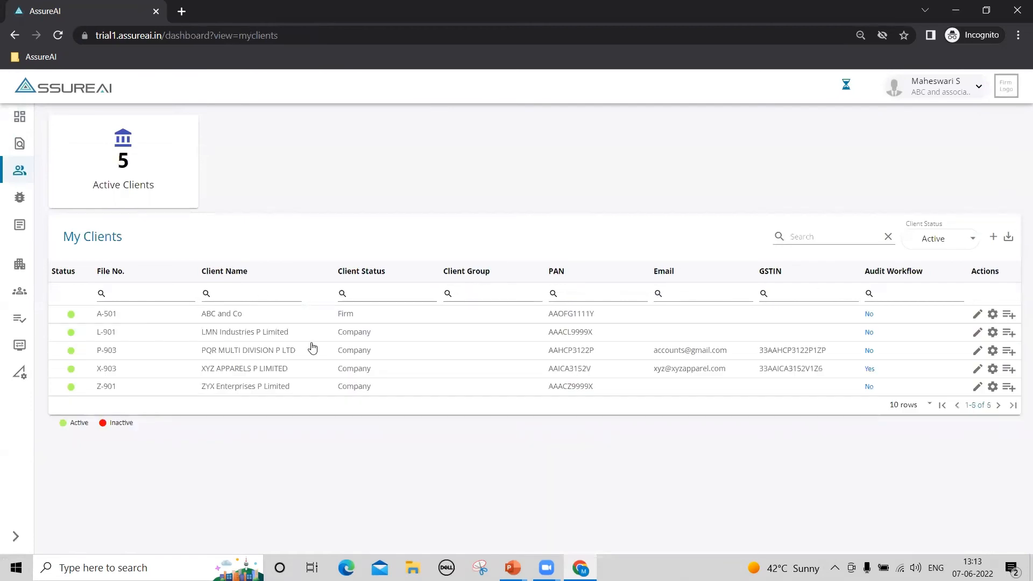
mouse_move(1010, 314)
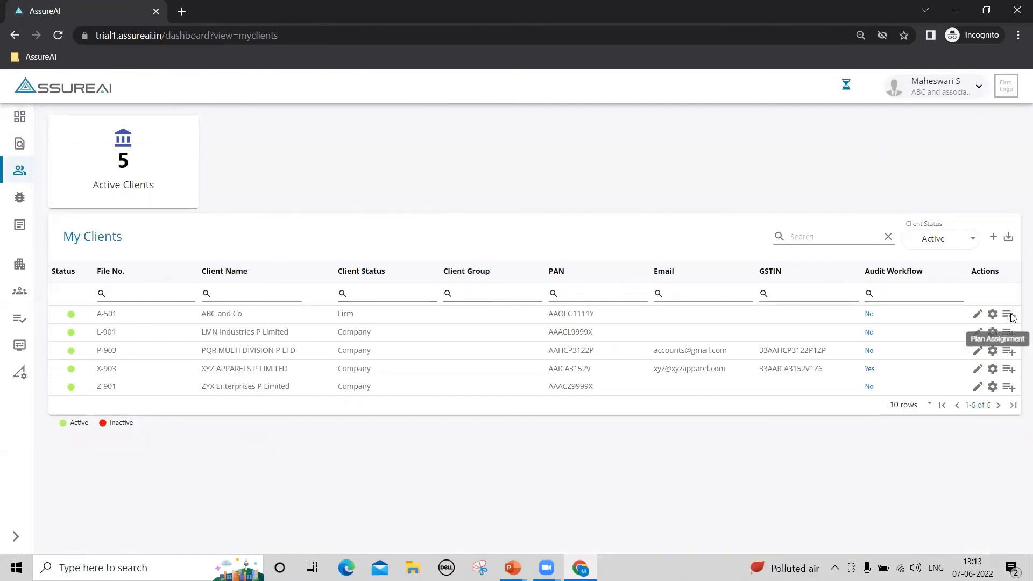
mouse_move(1007, 322)
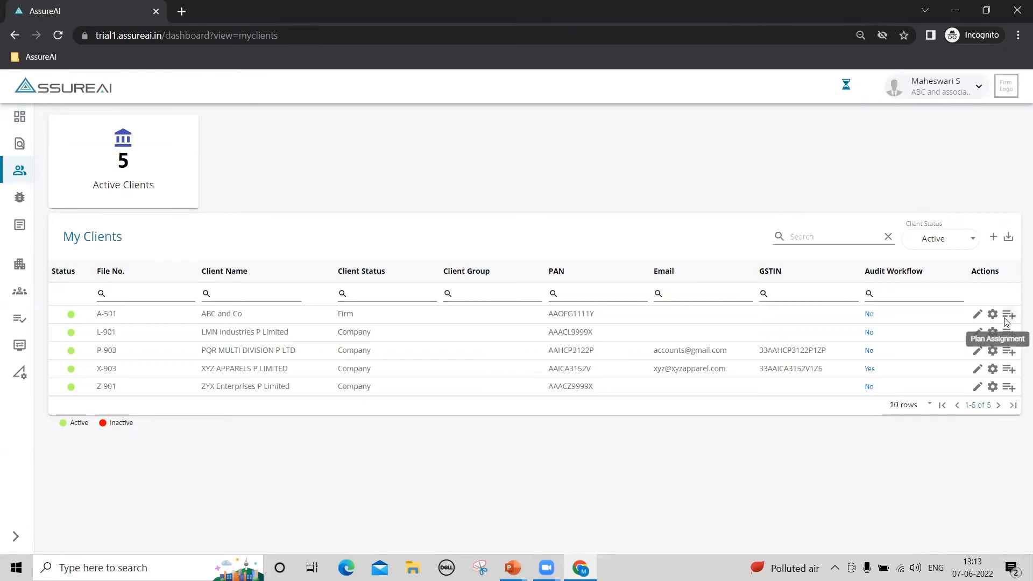
- Plan an Annual Audit assignment for ABC and Co for FY 2021-2022 with a maker selected
click(1008, 314)
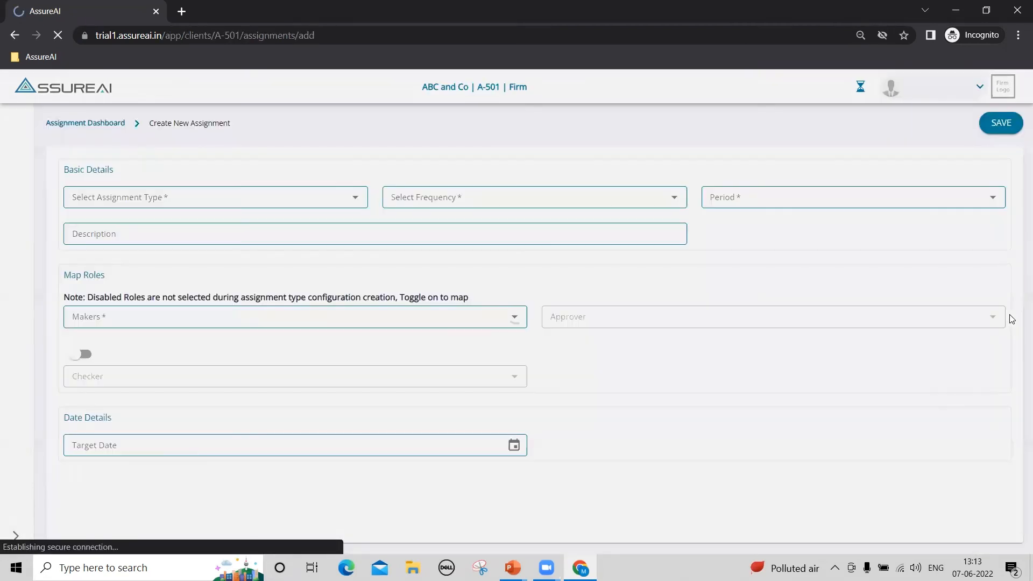
text(Annual Audit)
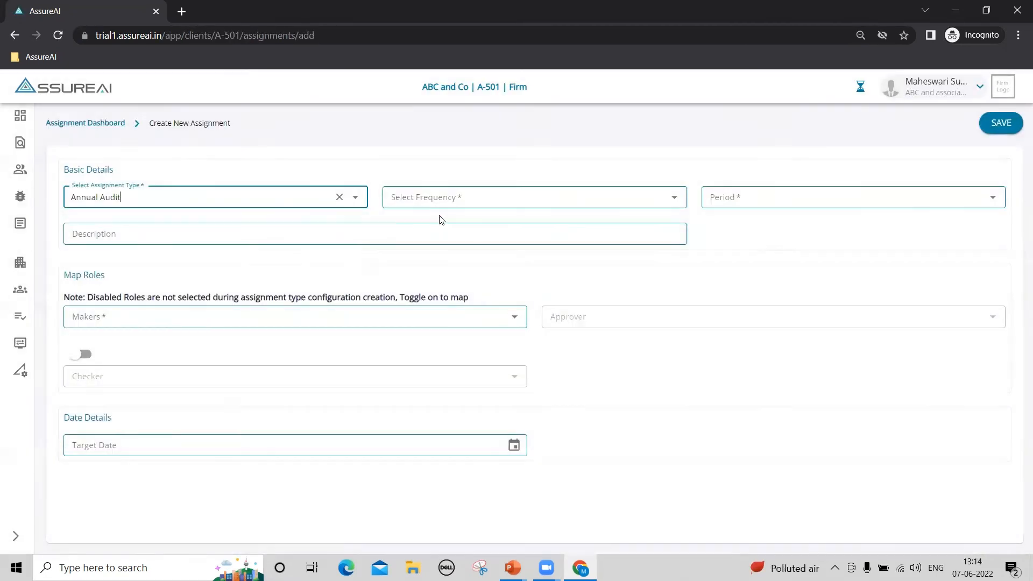
click(853, 196)
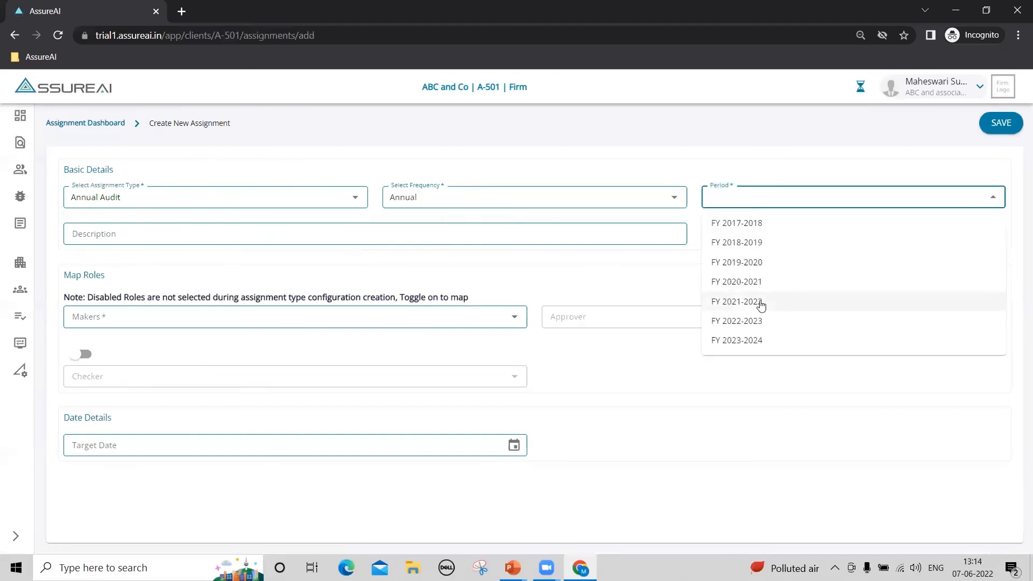
click(737, 301)
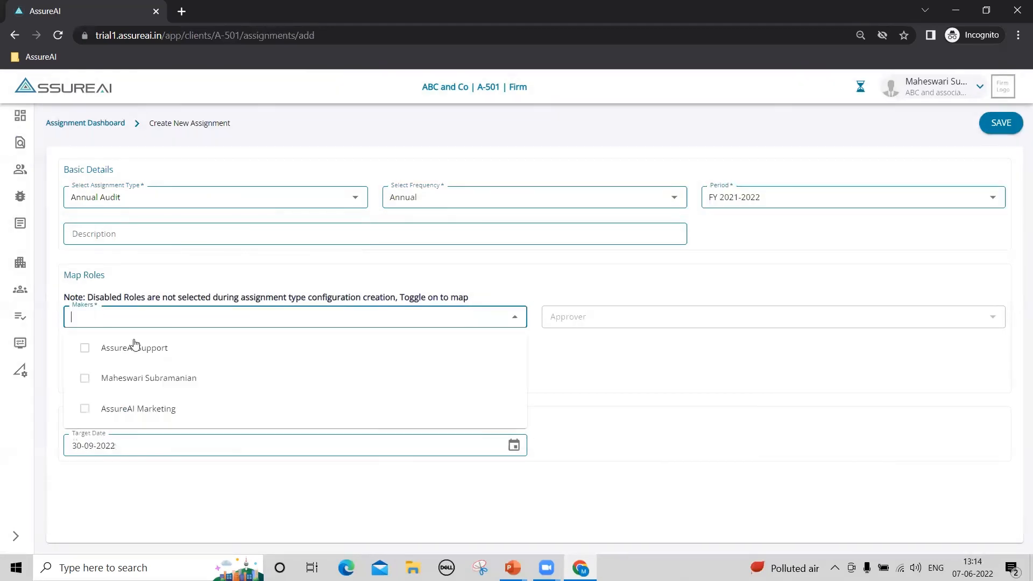
click(84, 378)
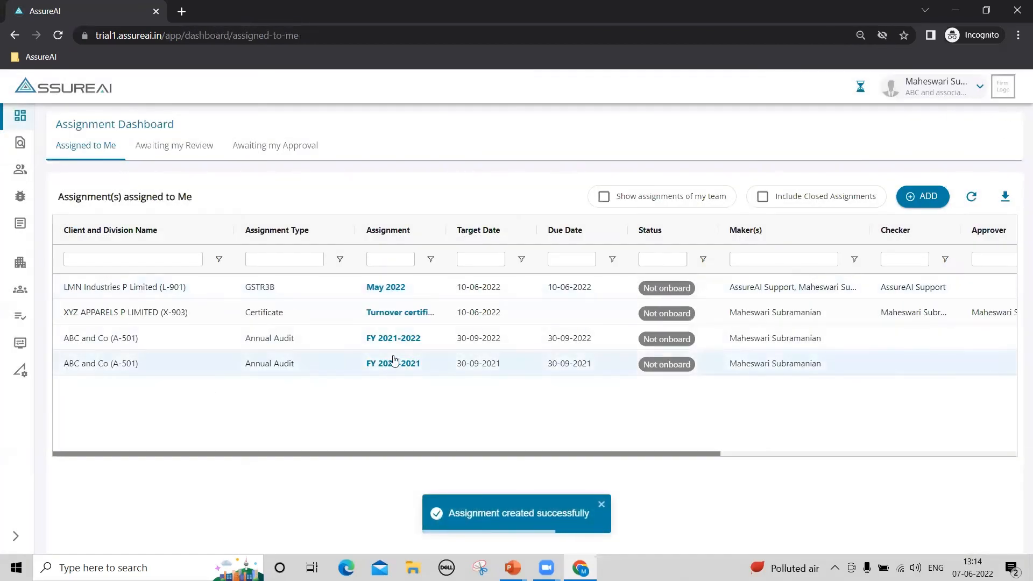
mouse_move(392, 338)
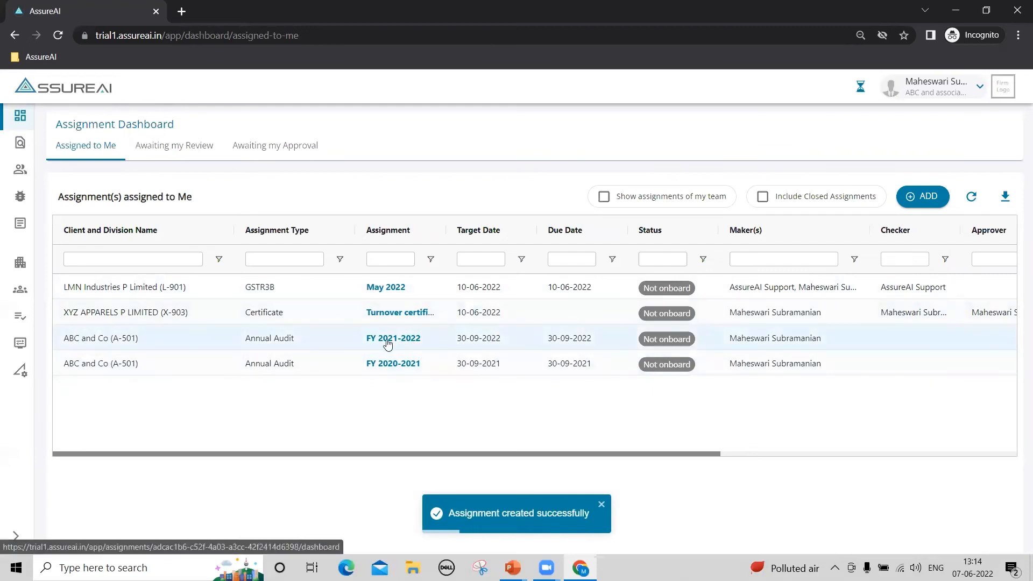
- Open the new FY 2021-2022 Annual Audit assignment from the Assignment Dashboard
click(394, 338)
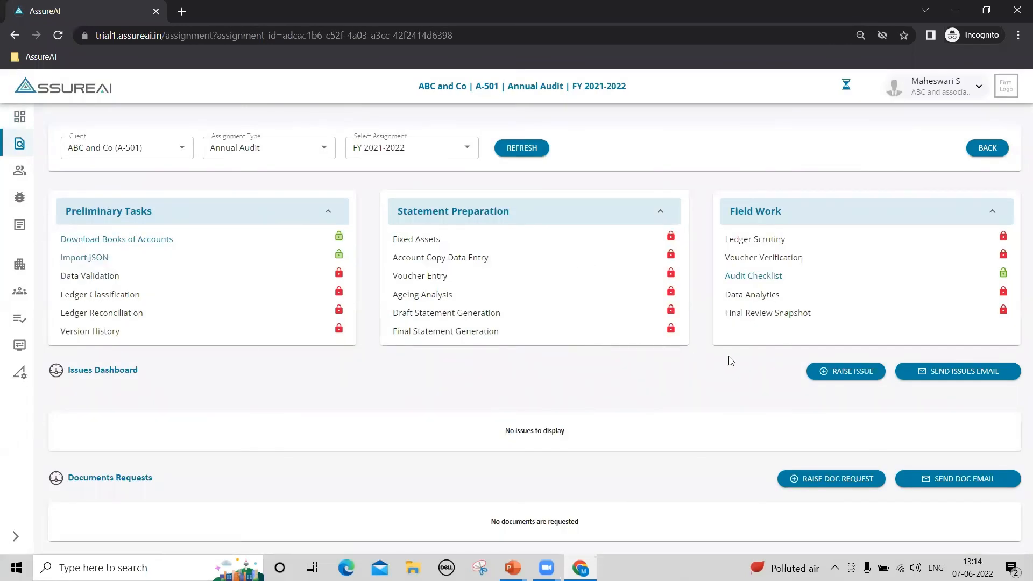
mouse_move(679, 309)
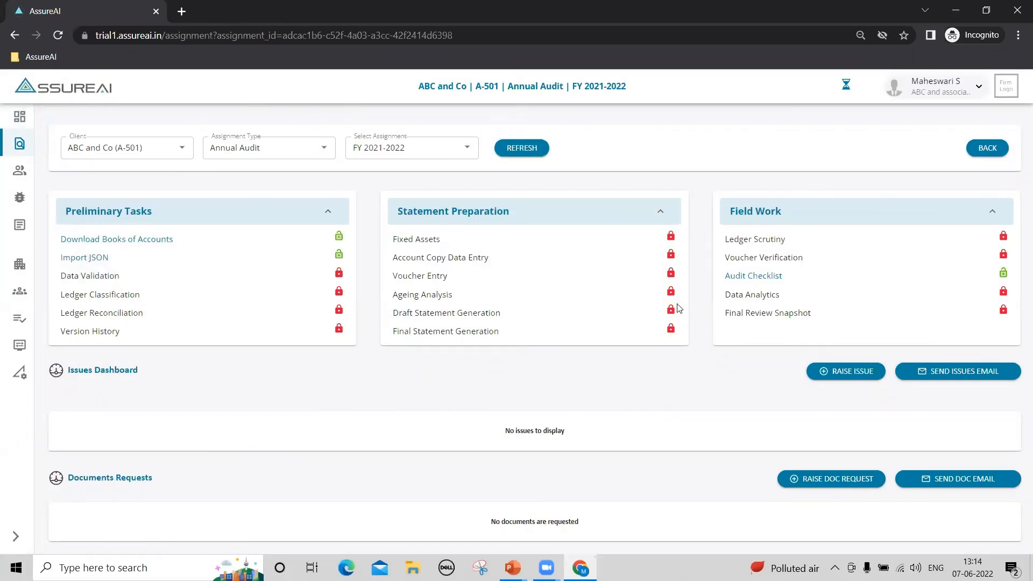
mouse_move(514, 190)
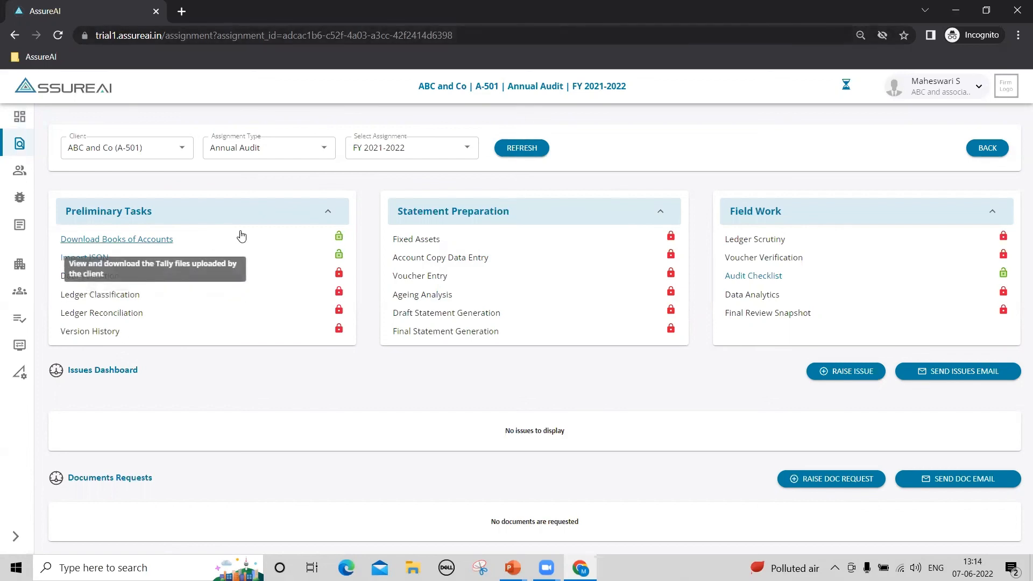
mouse_move(544, 27)
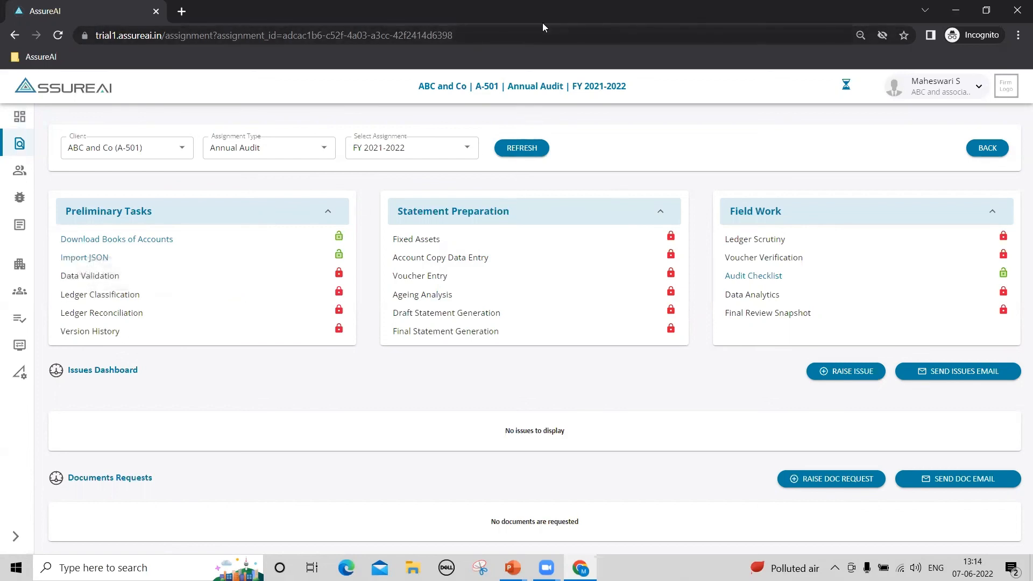